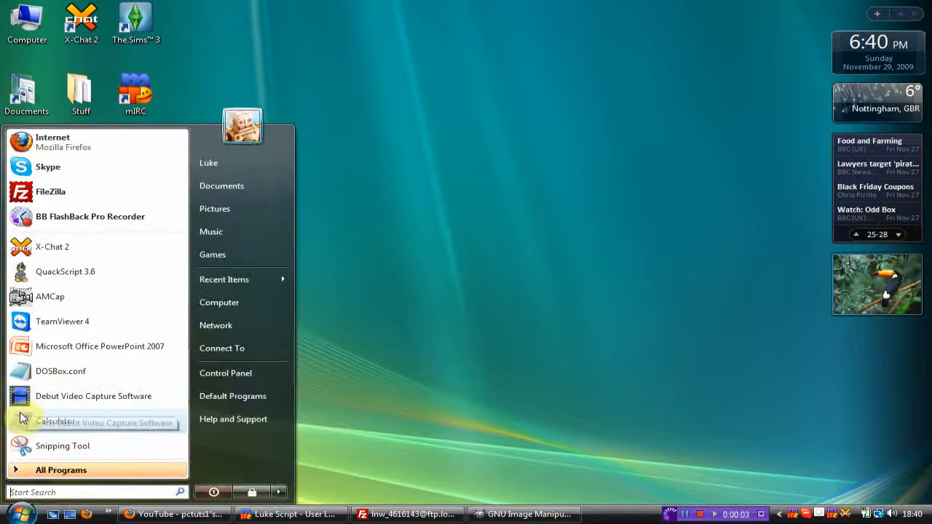
mouse_move(61, 446)
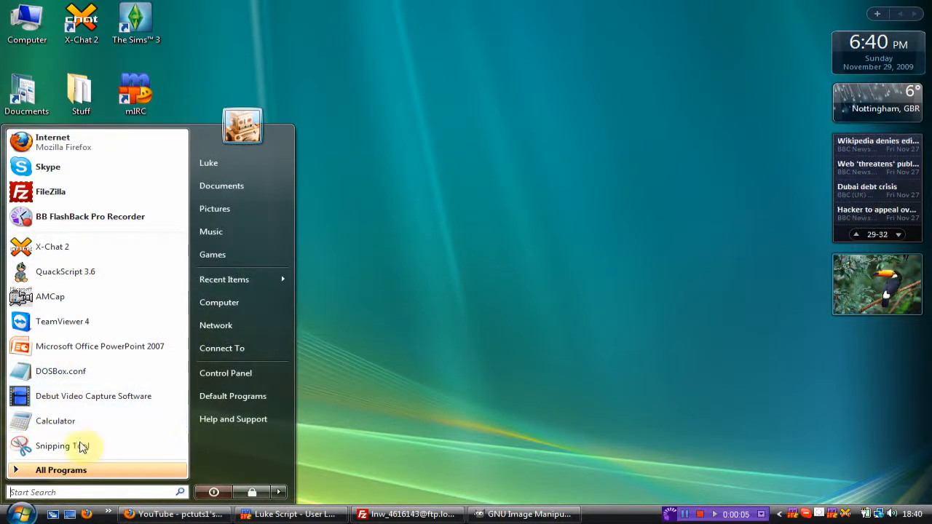
mouse_move(163, 412)
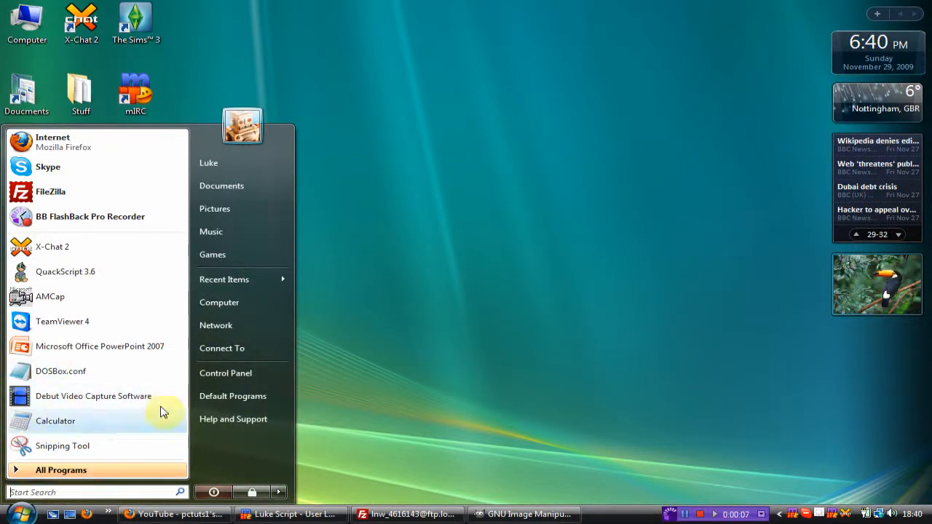
mouse_move(169, 493)
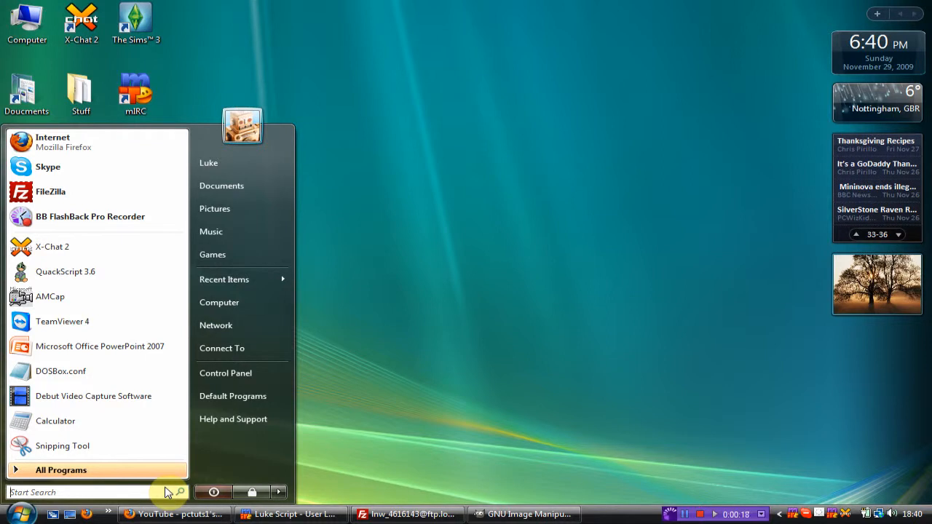
Launch MS-DOS Edit from the Run dialog so a blank untitled document opens.
type("run")
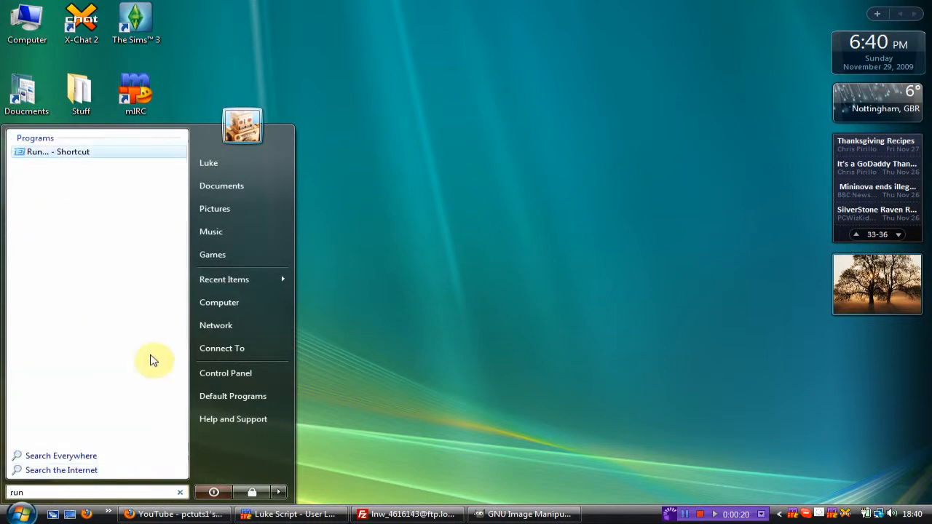
mouse_move(129, 236)
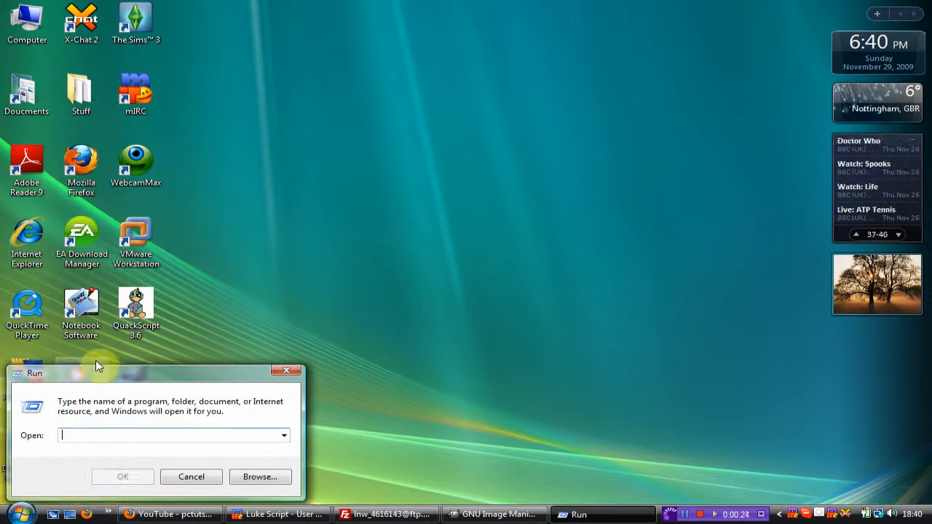
type("E")
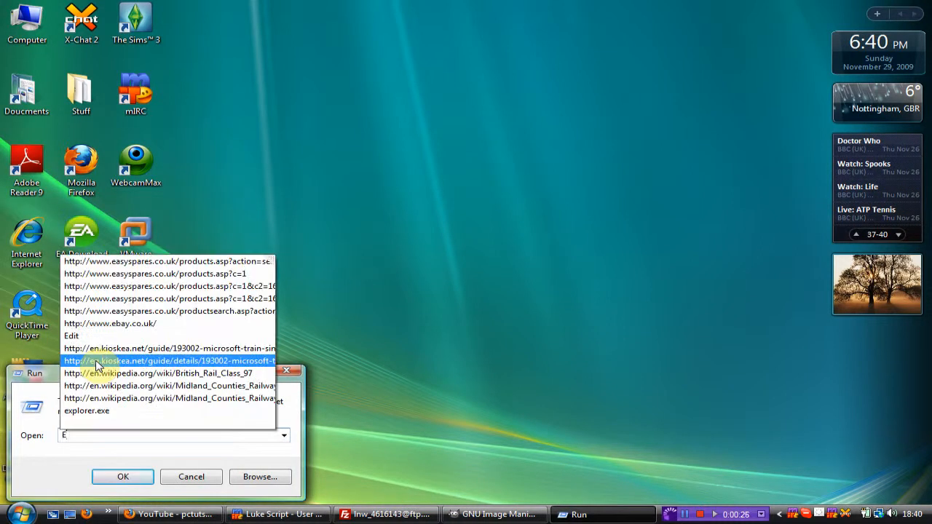
left_click(169, 361)
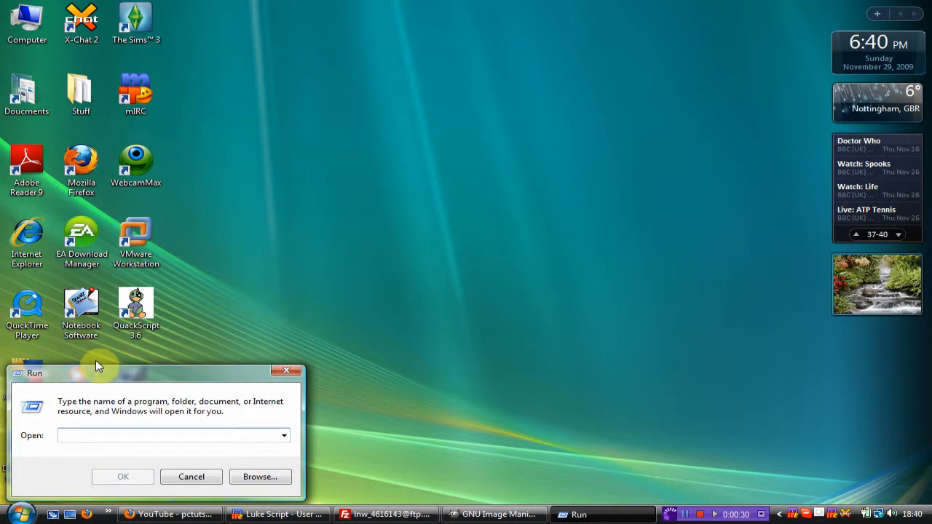
type("Ed")
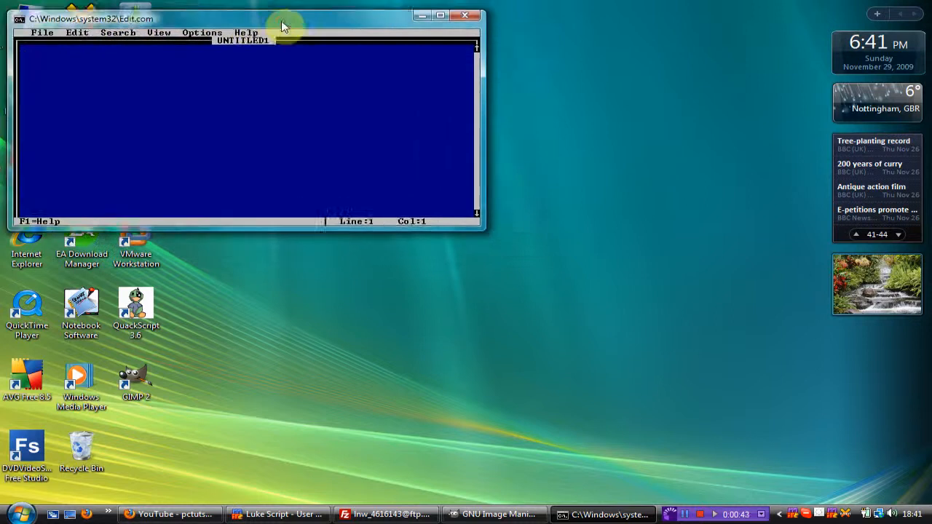
Fill the first line with the filler letters 'hjfgjfrgjk' and browse the File menu.
left_click(245, 26)
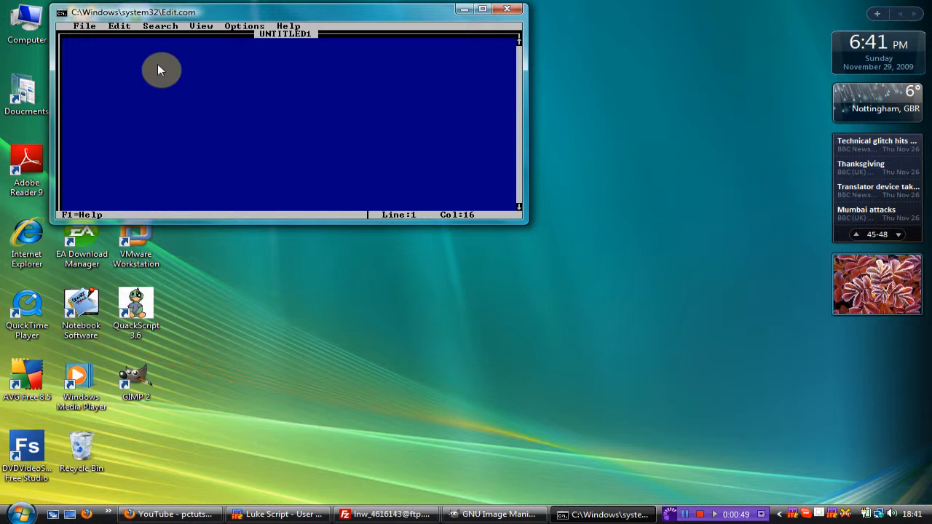
type("hjfgjfrgjktkjhjhjfhkgjldkcgkjesjflkskfldajhrhjgashj")
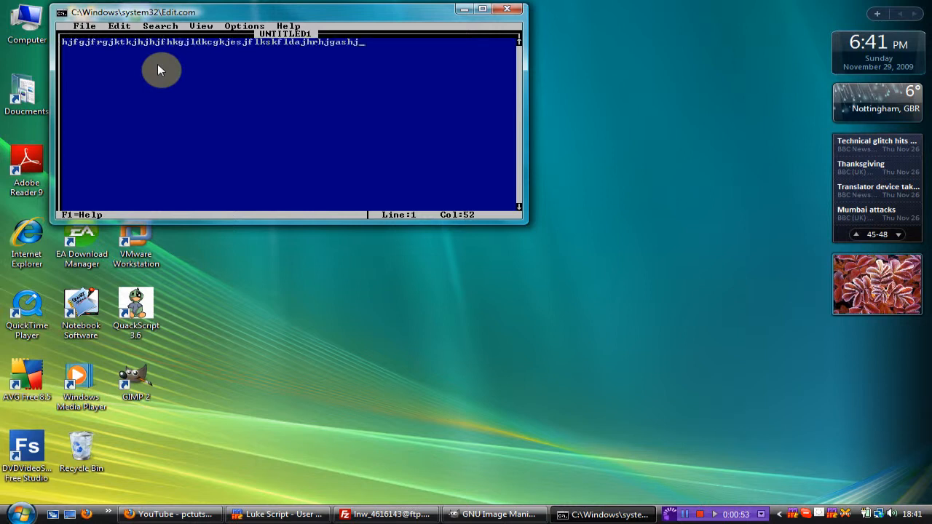
left_click(84, 26)
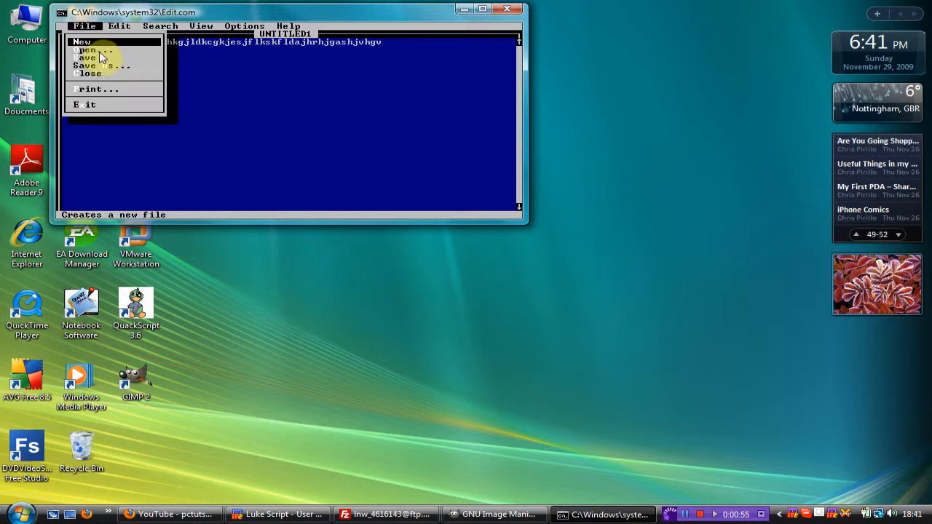
left_click(244, 26)
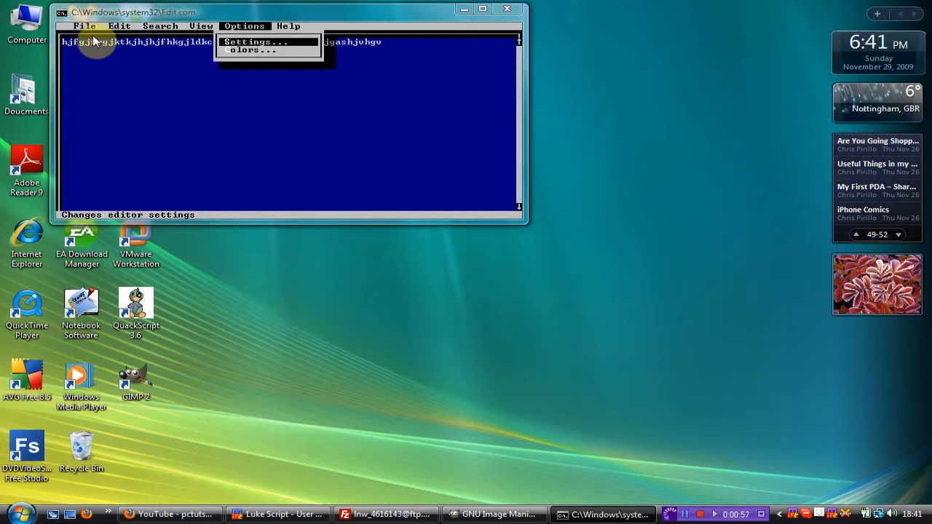
left_click(84, 26)
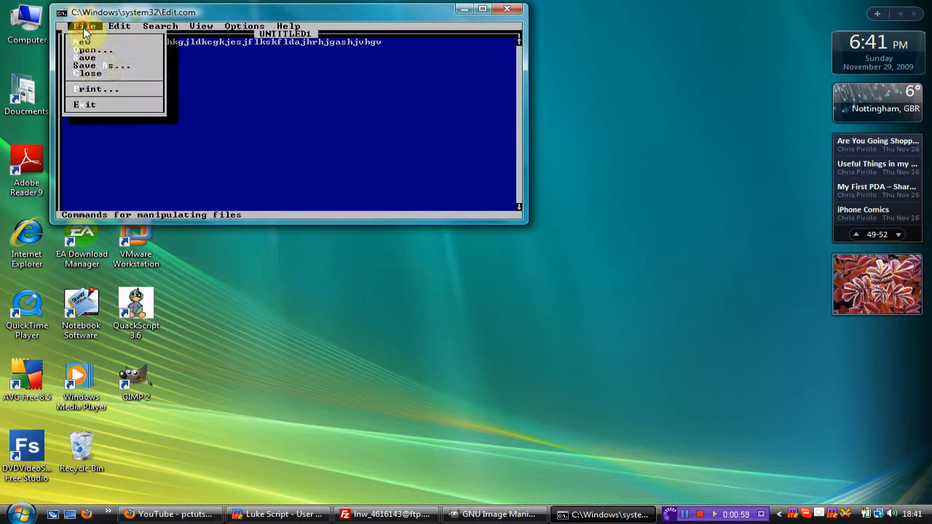
Save the document to the Desktop as 'youtube' and move its icon to the top middle.
left_click(96, 65)
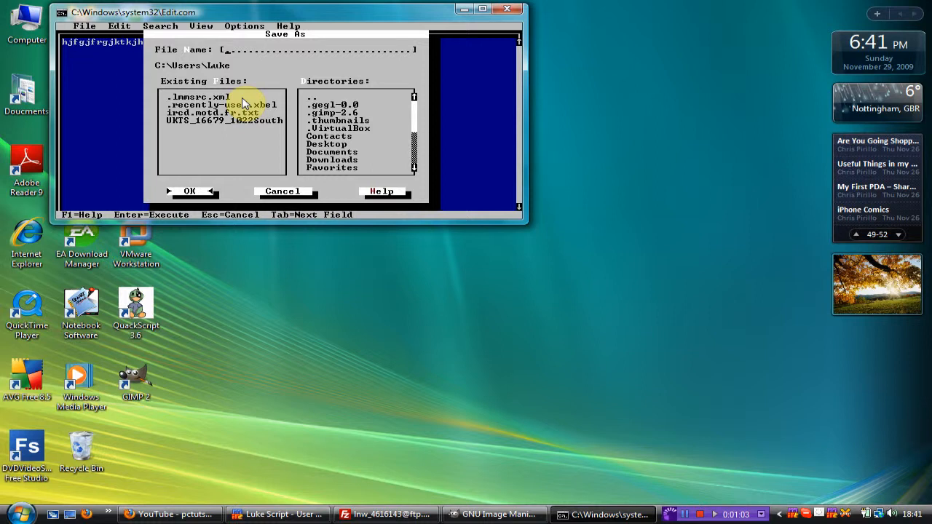
type("youtube")
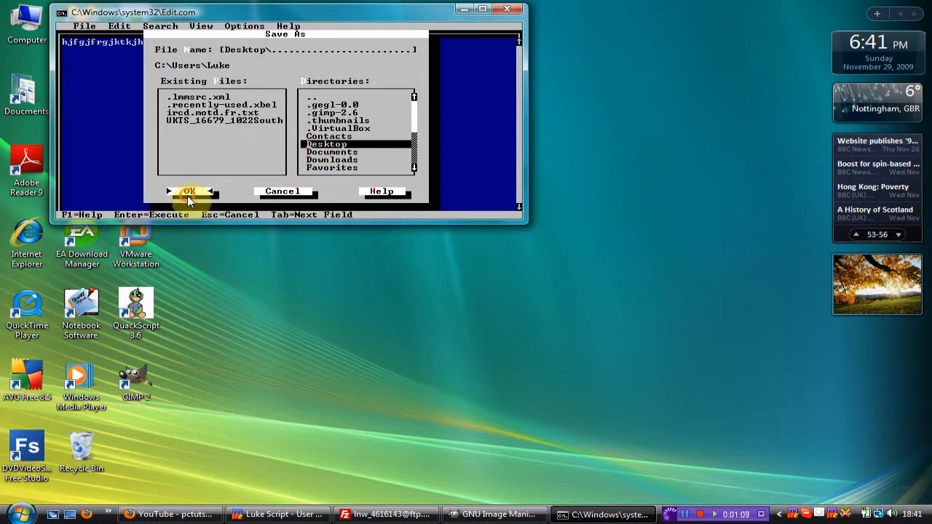
left_click(189, 190)
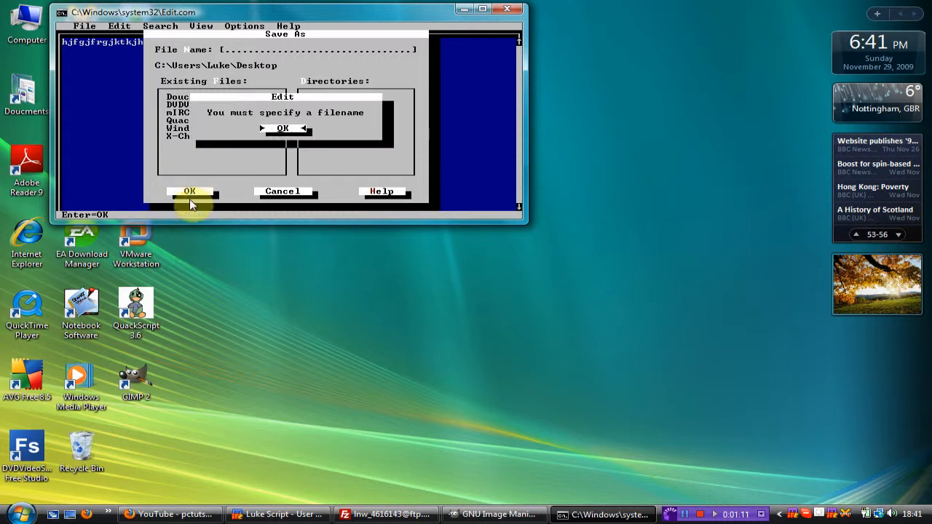
left_click(282, 128)
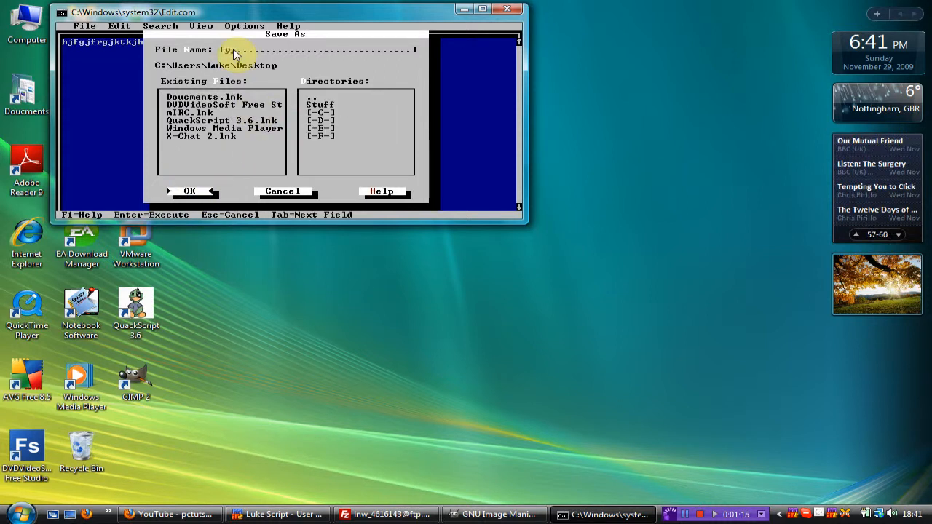
left_click(189, 191)
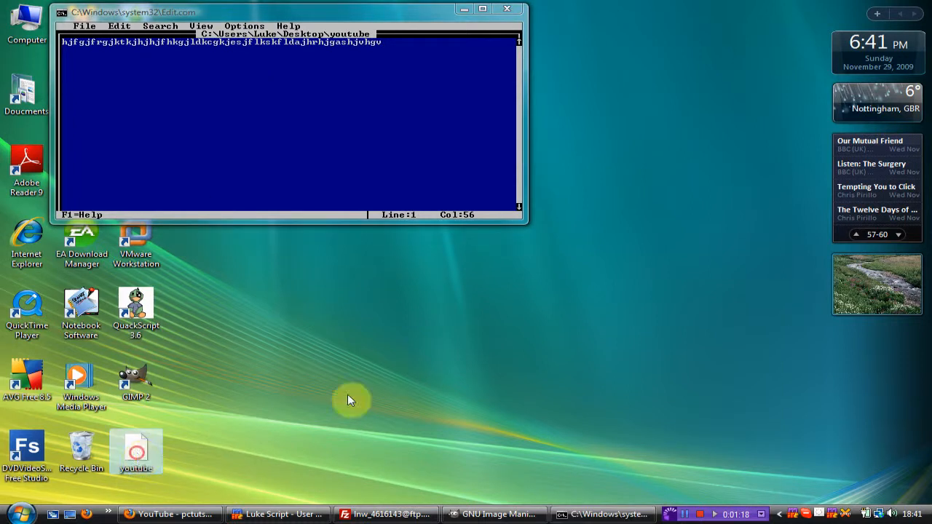
left_click_drag(134, 452, 626, 94)
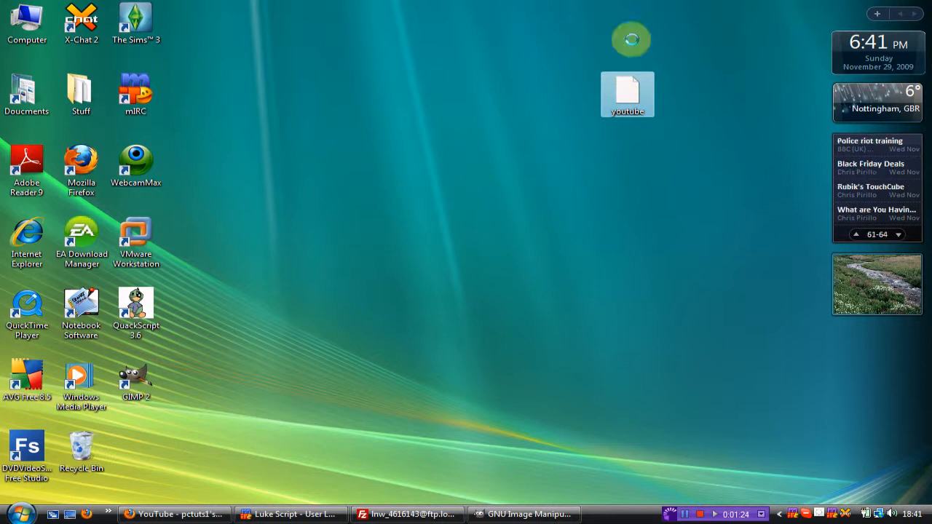
Bring up the Run dialog again from Start with Edit entered for relaunch.
left_click(15, 513)
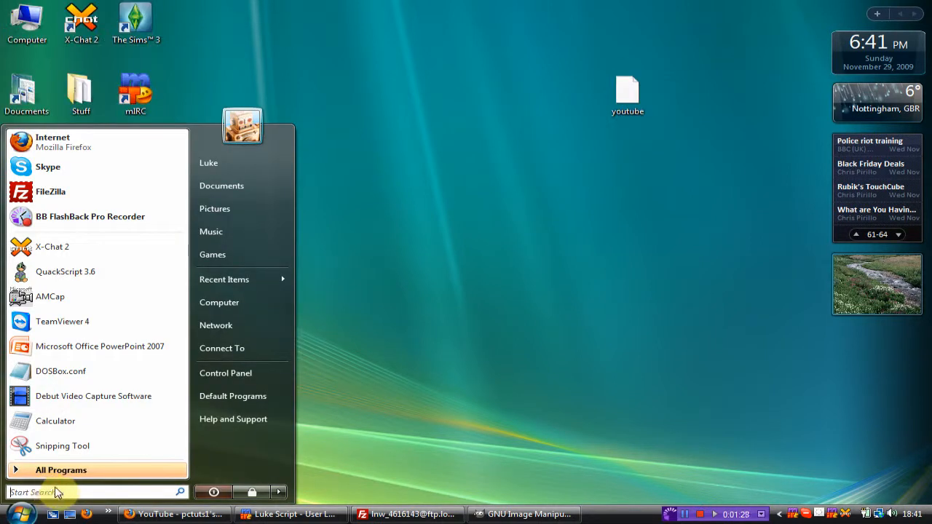
type("ru")
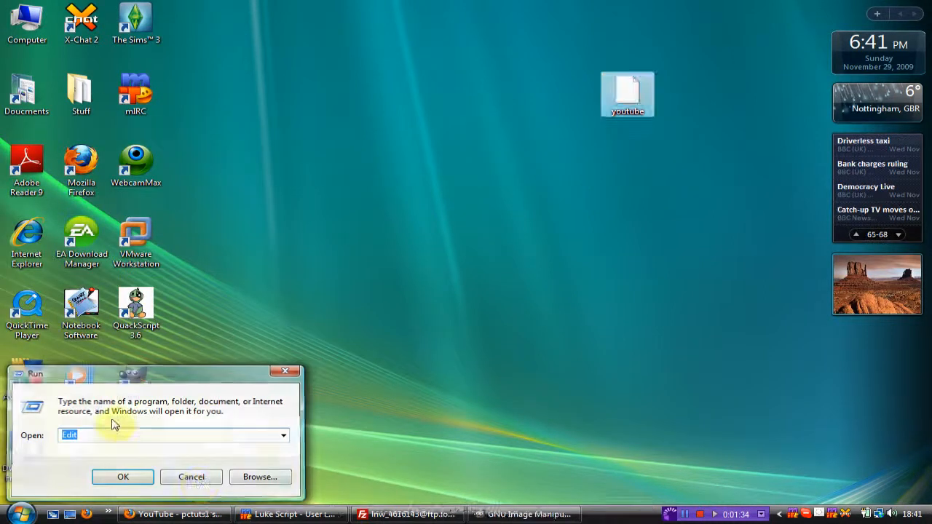
Relaunch Edit and reopen the 'youtube' file from the Desktop showing its filler line.
left_click(122, 478)
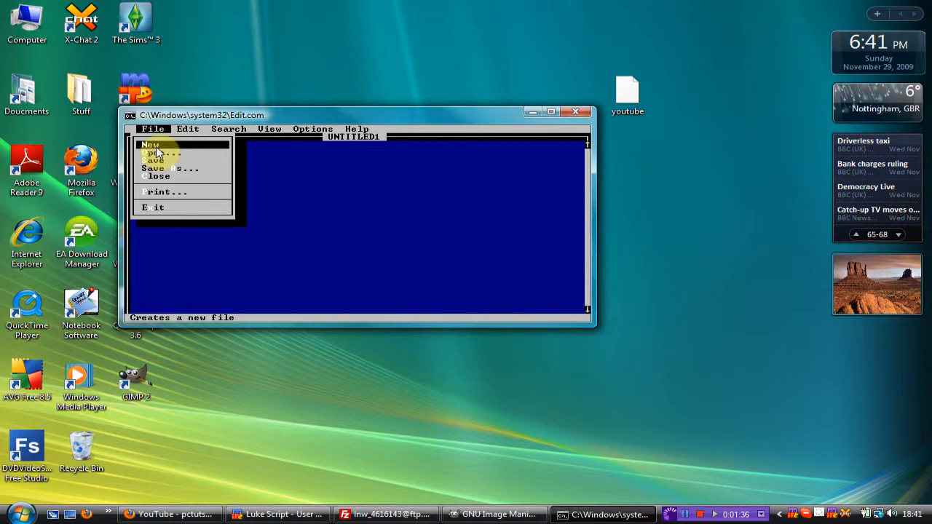
left_click(157, 153)
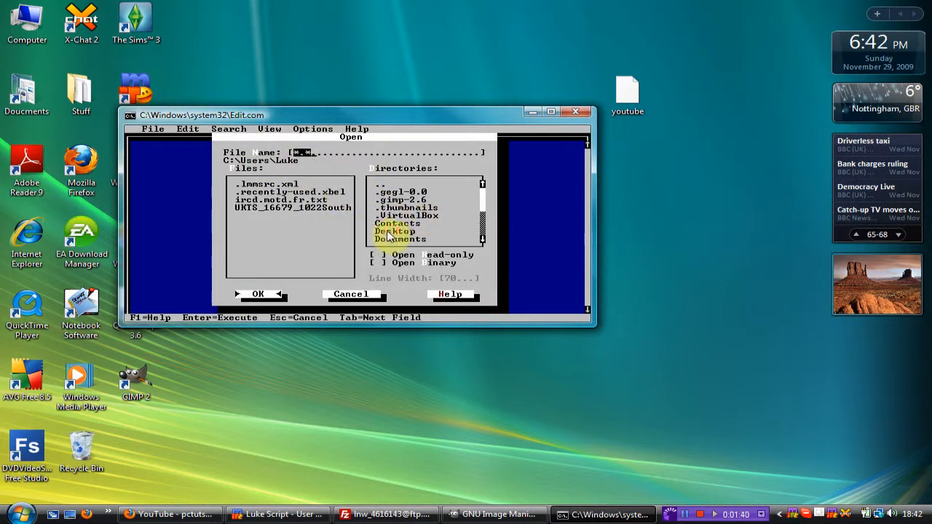
double_click(395, 232)
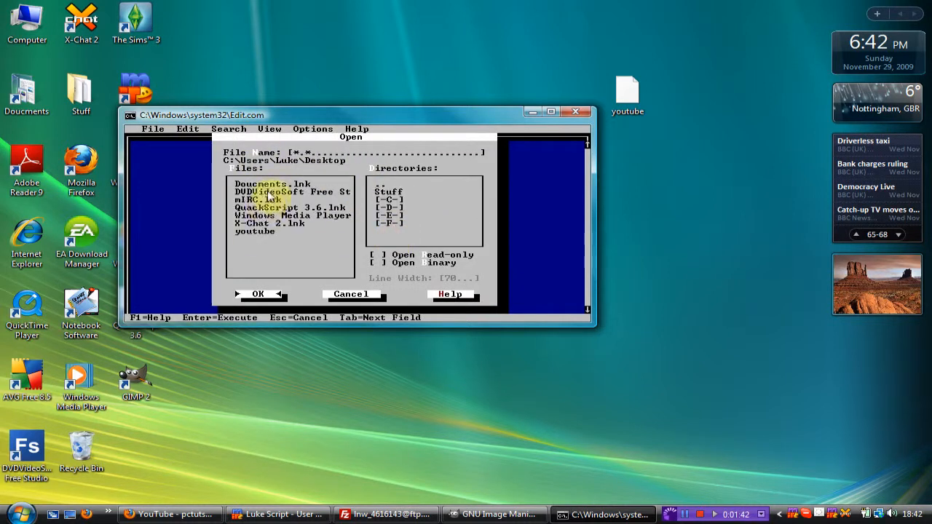
left_click(257, 294)
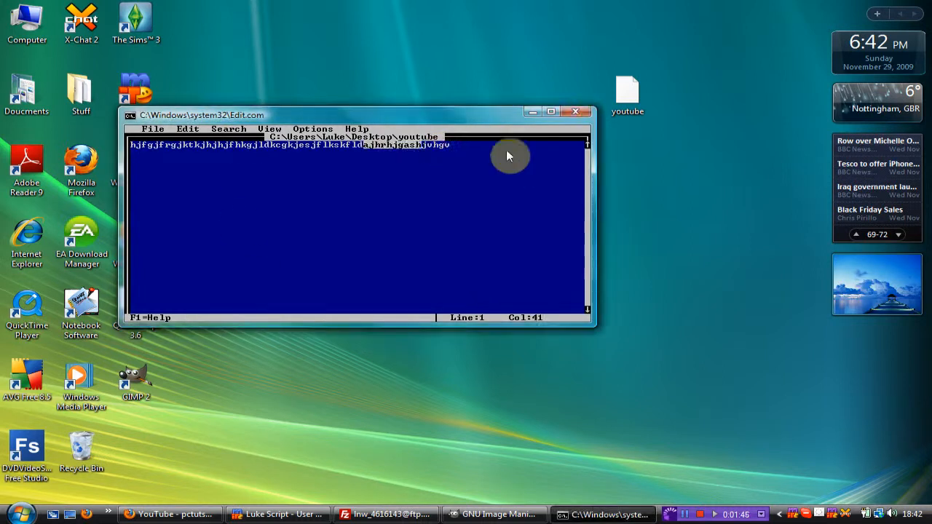
key("backspace")
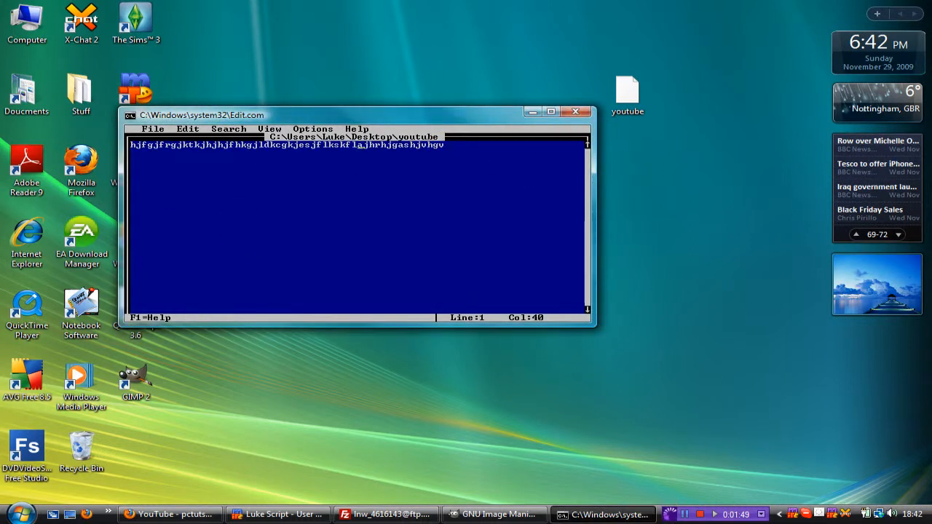